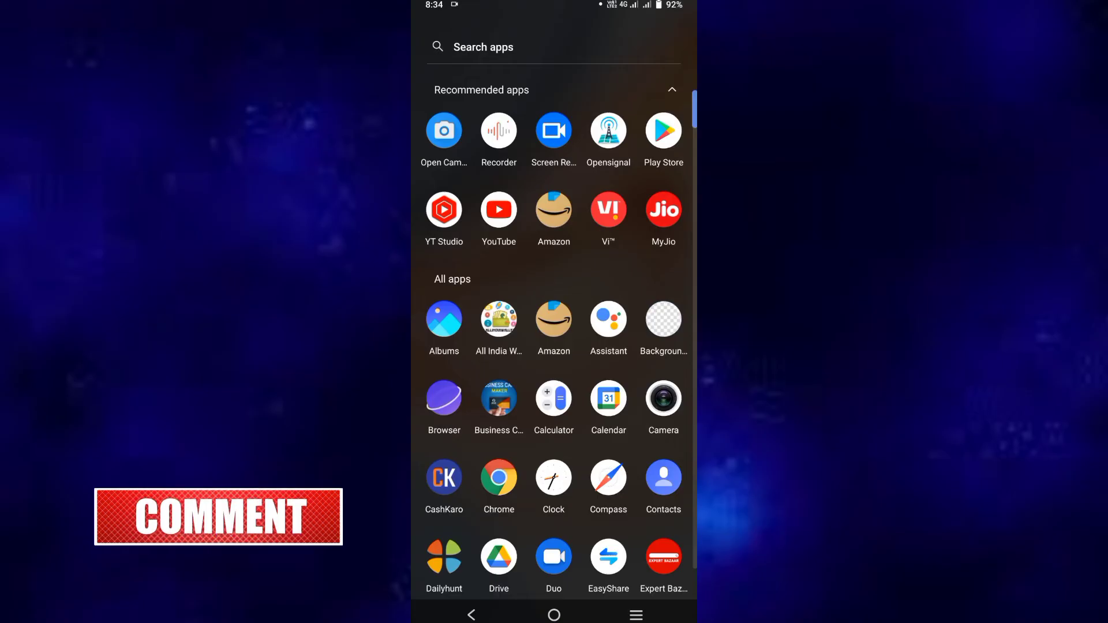
# Launch Opensignal from the Recommended apps row of the app drawer
pyautogui.click(608, 131)
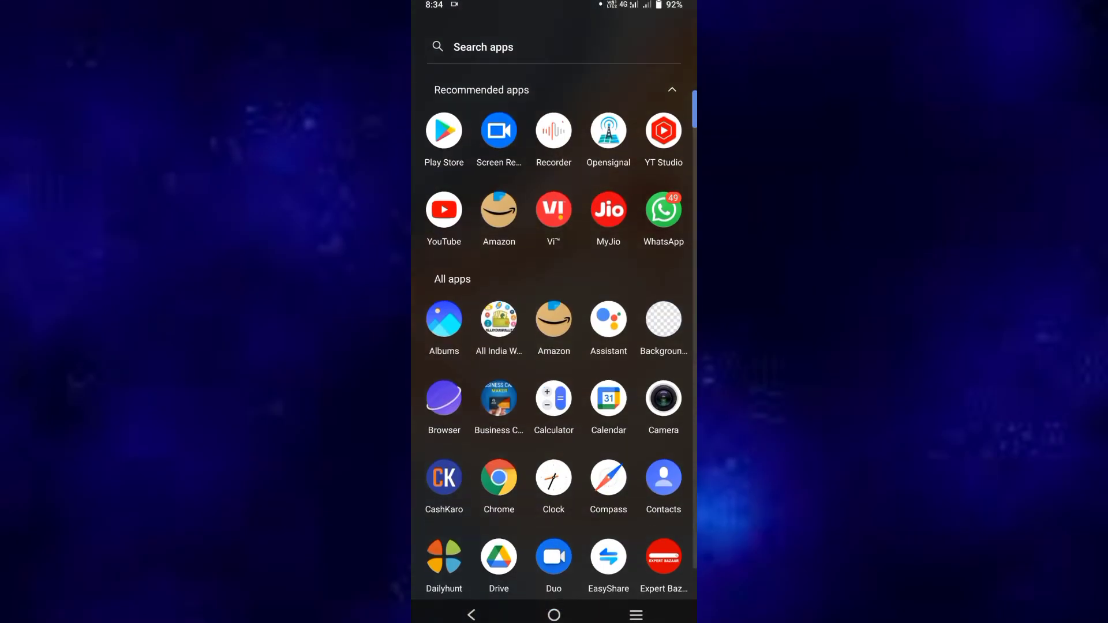
pyautogui.click(607, 130)
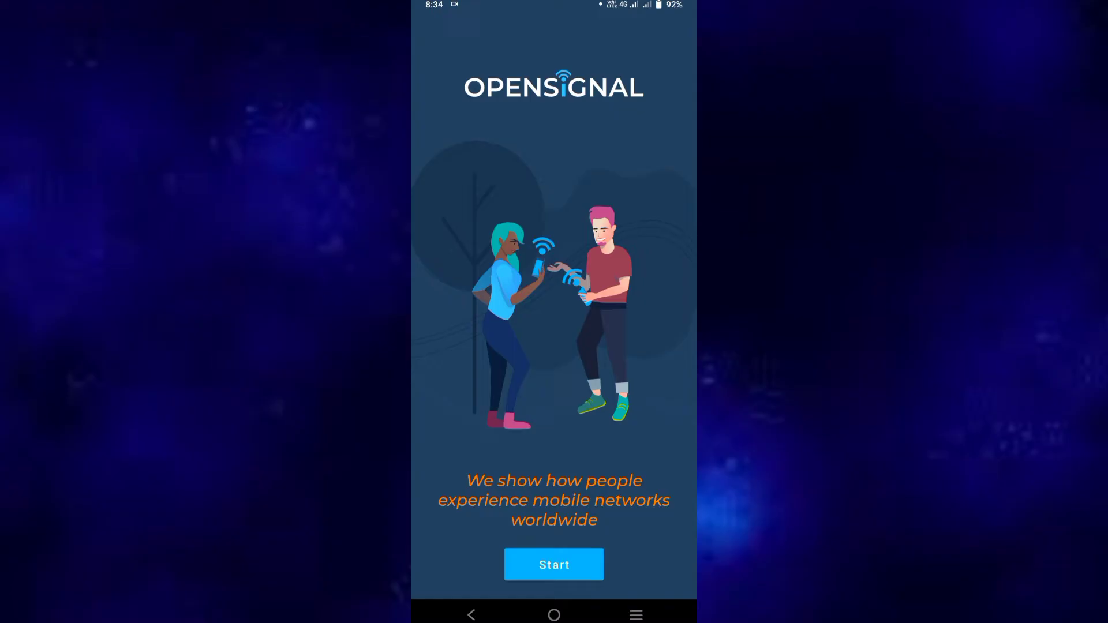
# Start onboarding and accept Opensignal's data collection terms
pyautogui.click(553, 564)
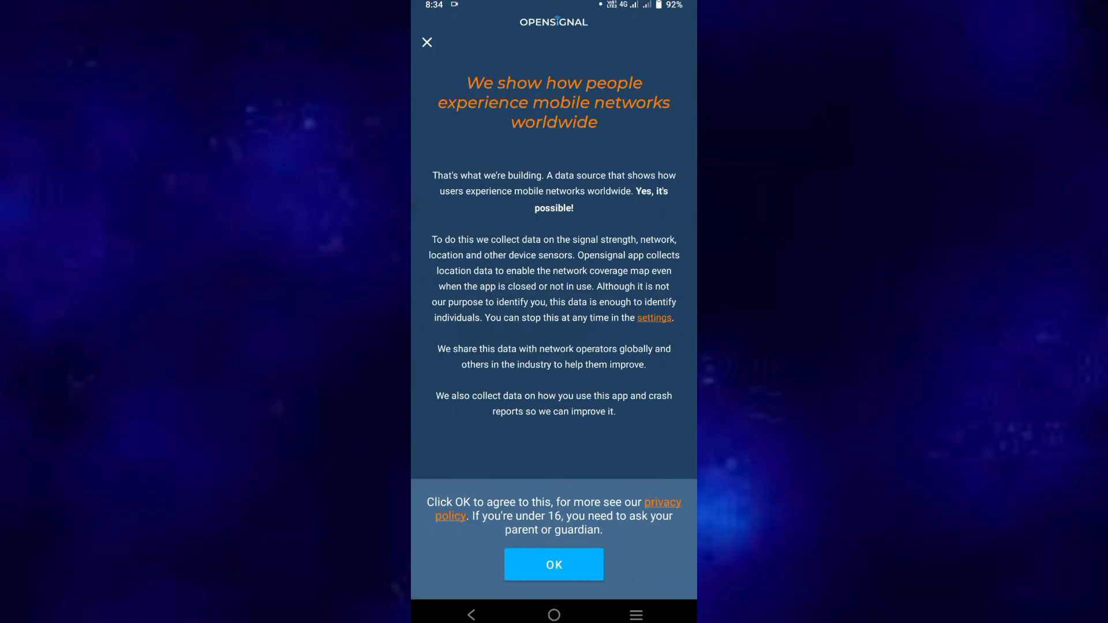
pyautogui.click(553, 565)
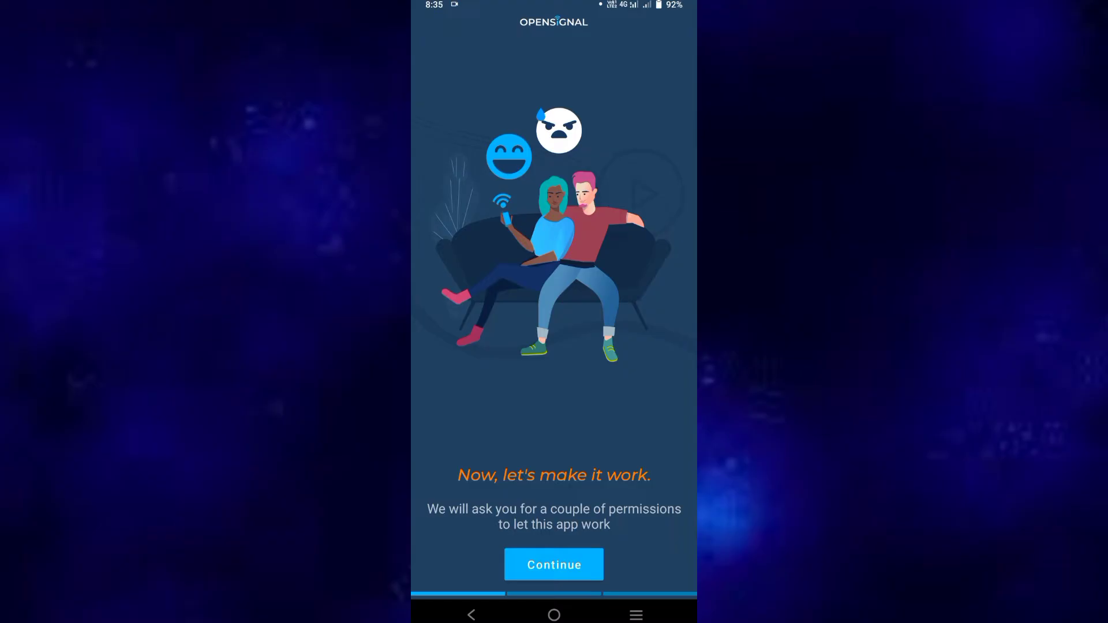
pyautogui.click(553, 564)
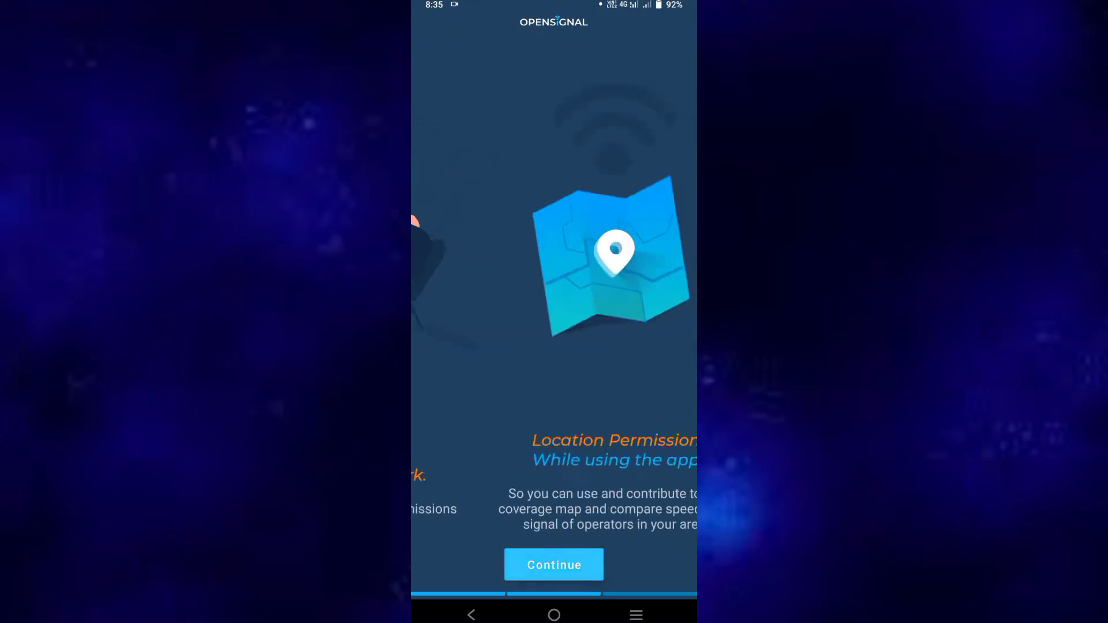
# Grant location access while using the app and allow phone-call access
pyautogui.click(553, 565)
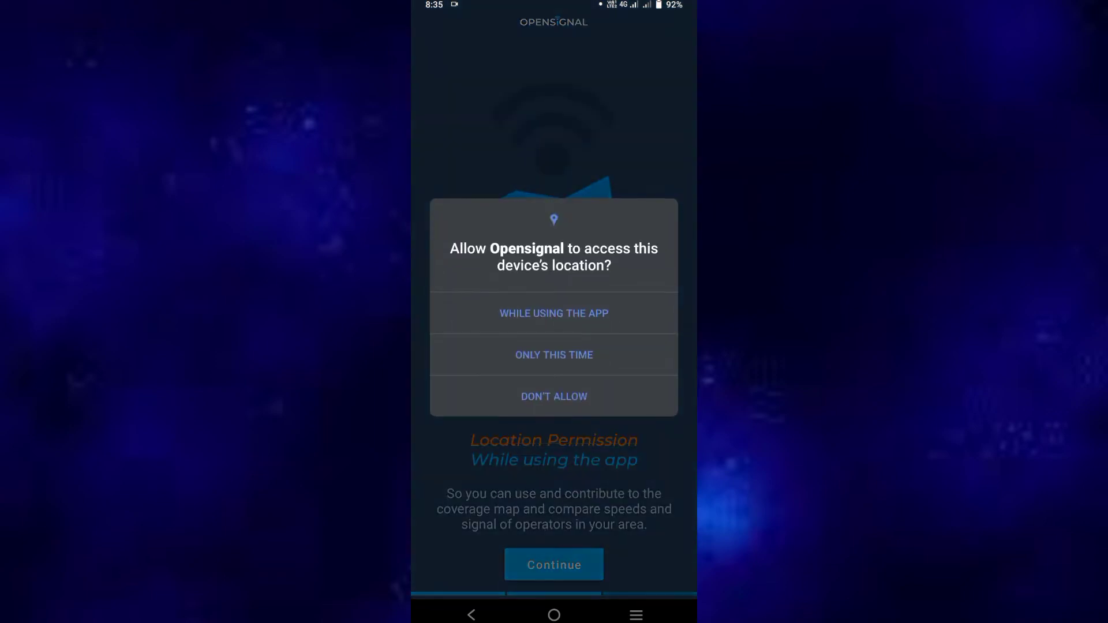
pyautogui.click(552, 313)
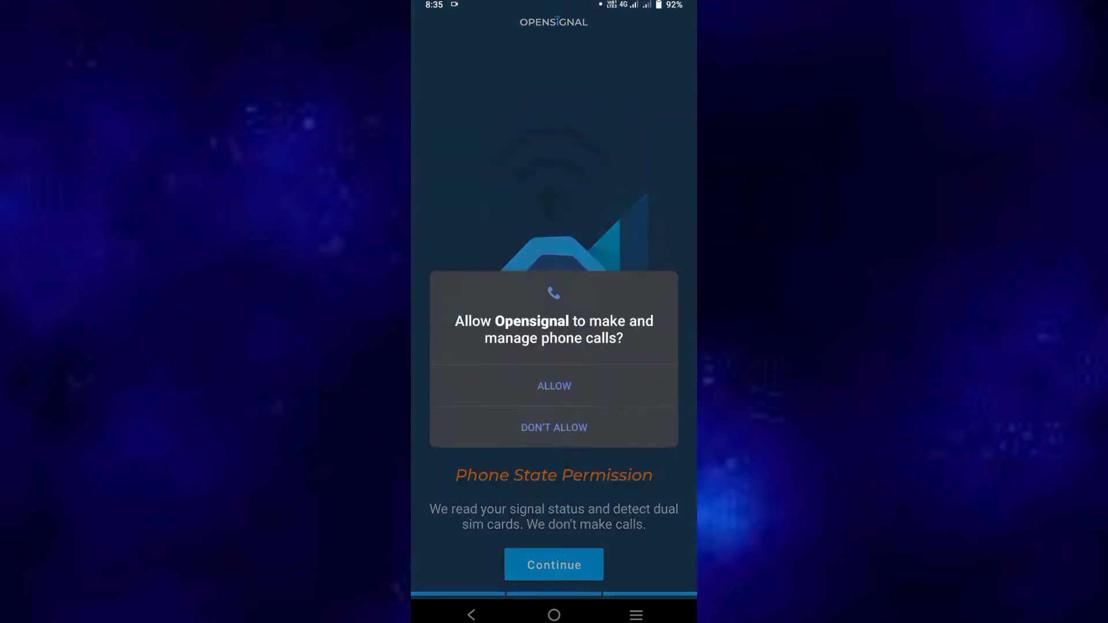
pyautogui.click(553, 386)
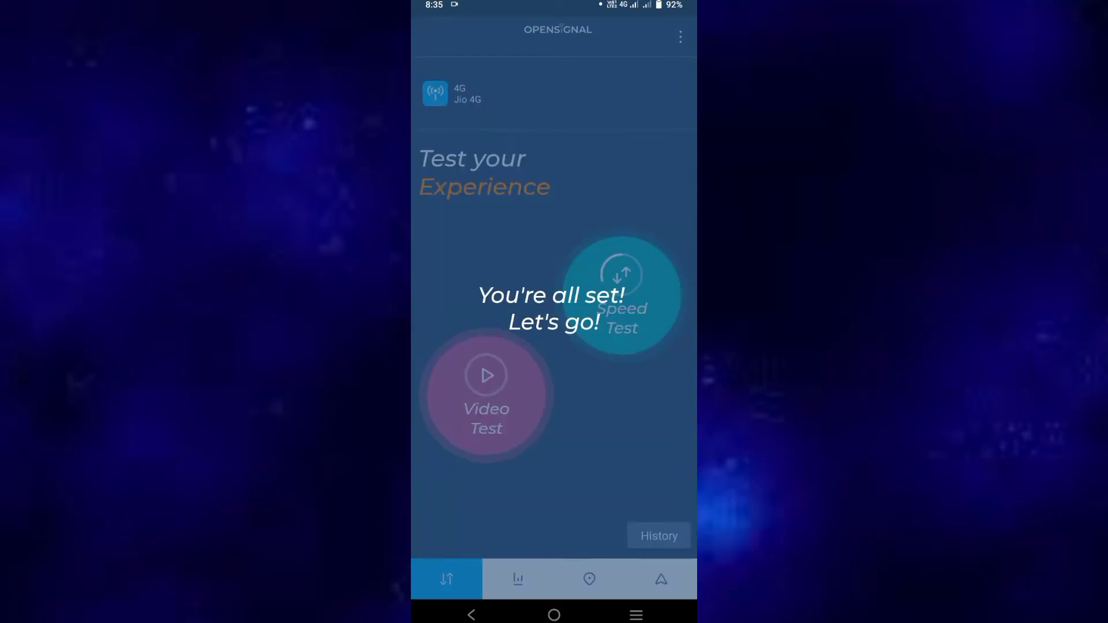
# Dismiss the 'You're all set' message and switch to the coverage map tab
pyautogui.click(620, 275)
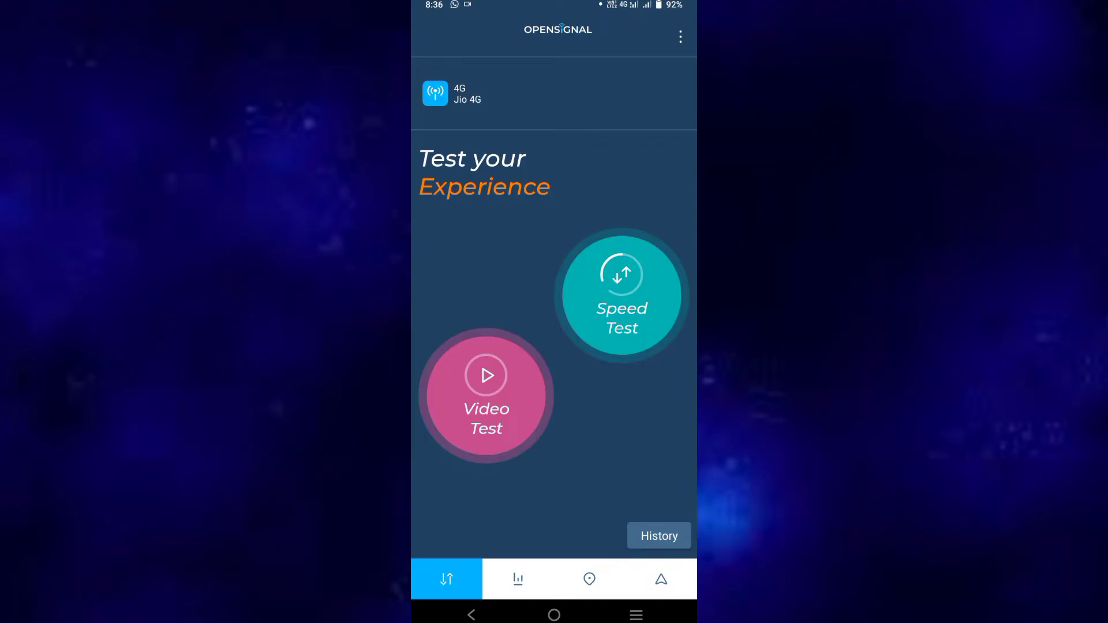
pyautogui.click(589, 578)
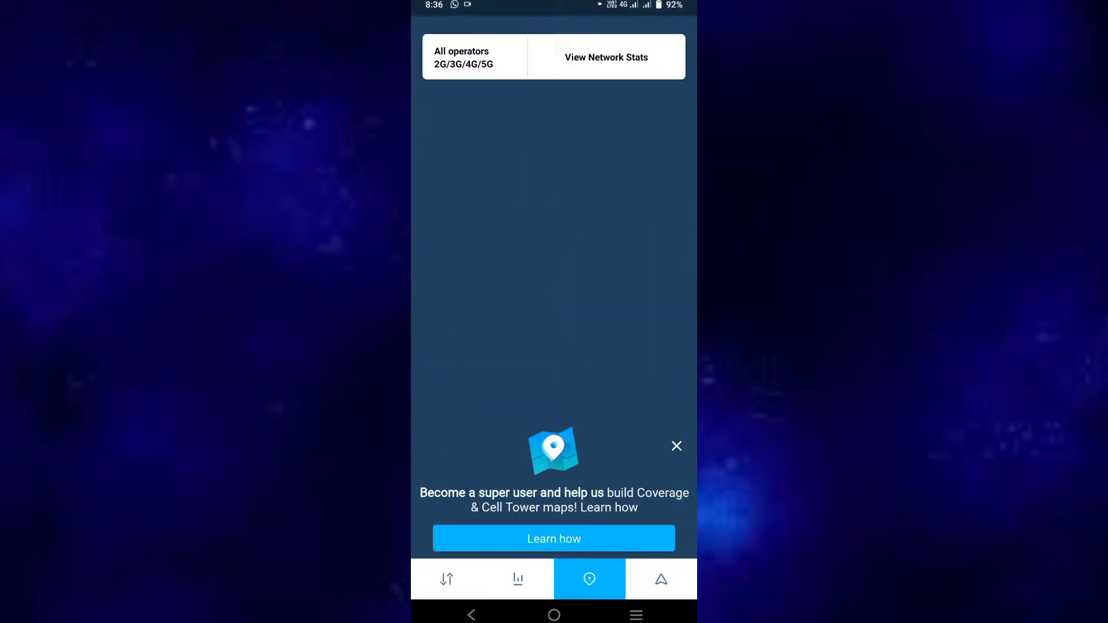
# Close the 'Become a super user' banner so the local coverage overlay is fully visible
pyautogui.click(590, 578)
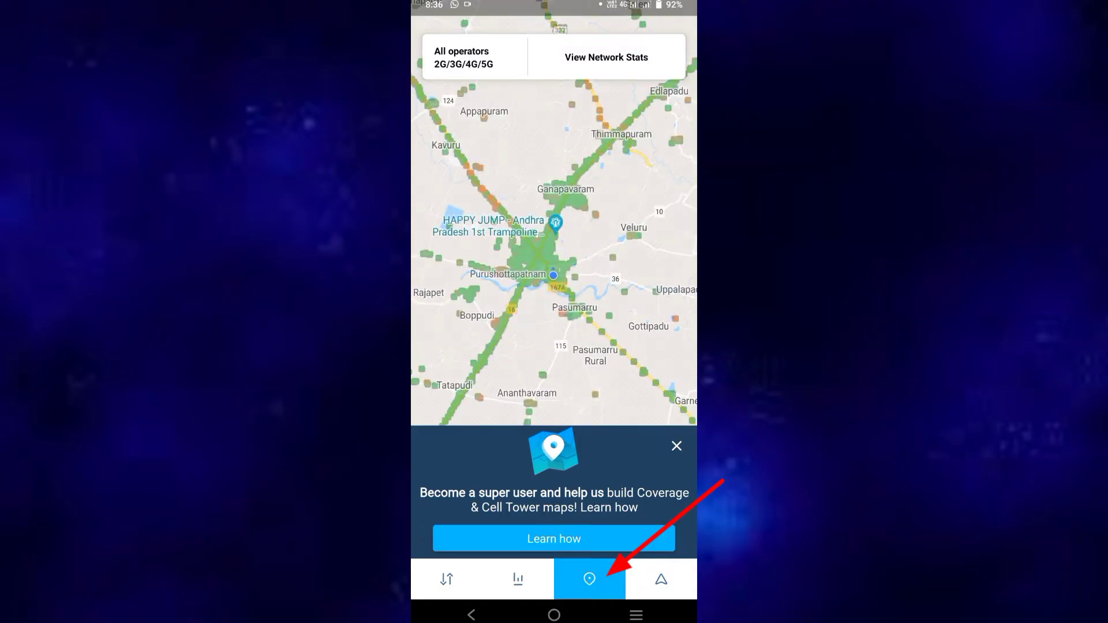
pyautogui.click(676, 446)
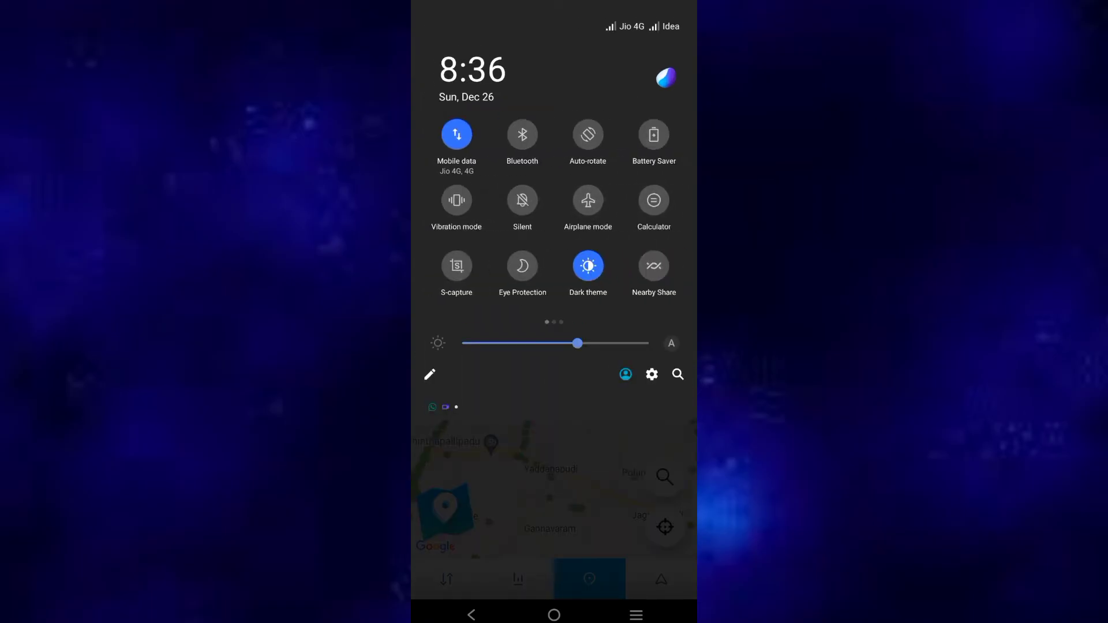
pyautogui.hscroll(-3)
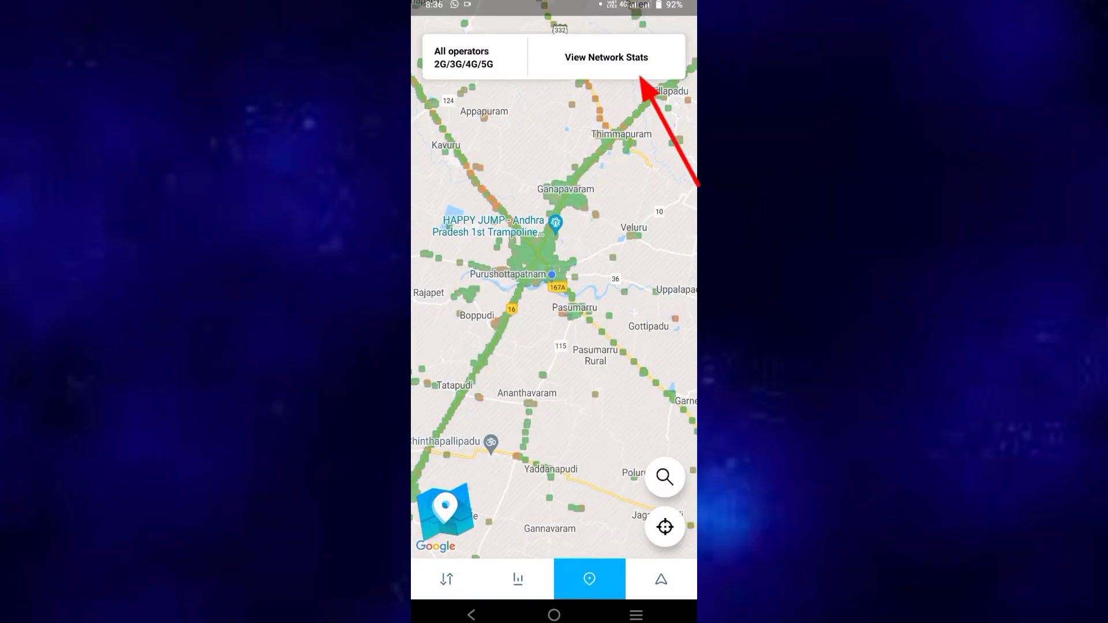
# Show Network Stats for Airtel, Jio and Vi, then swipe to latency and signal
pyautogui.click(606, 57)
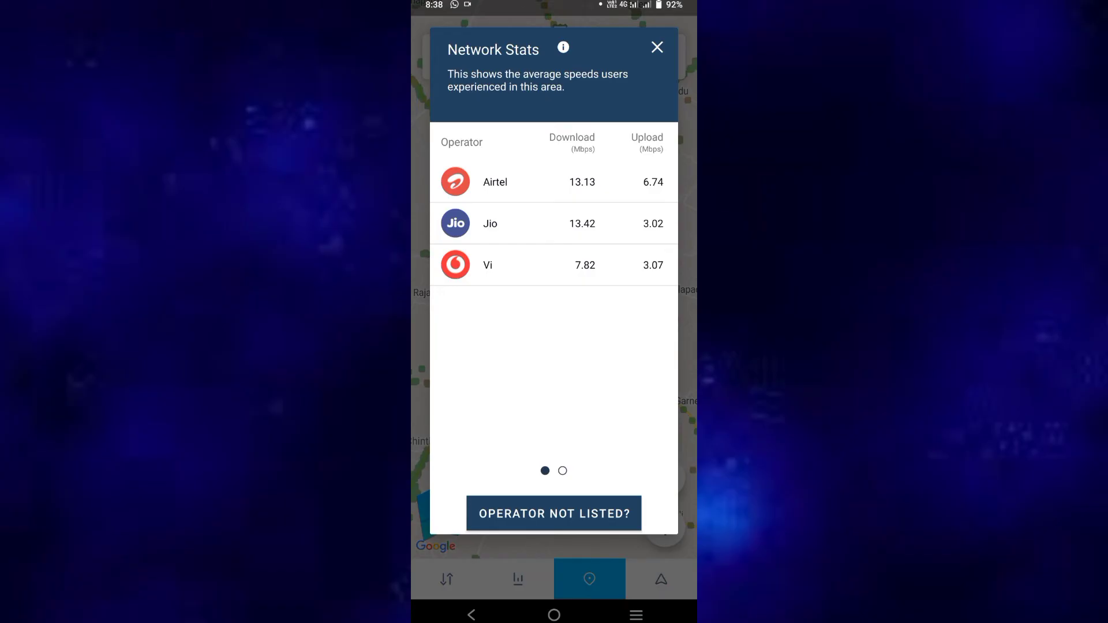
pyautogui.hscroll(-3)
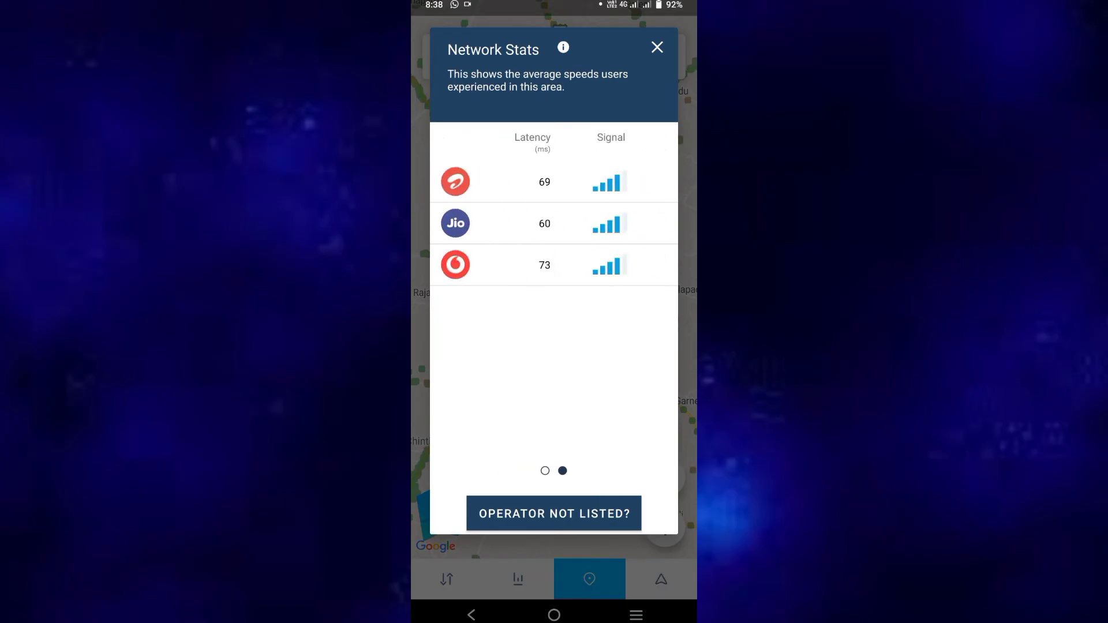